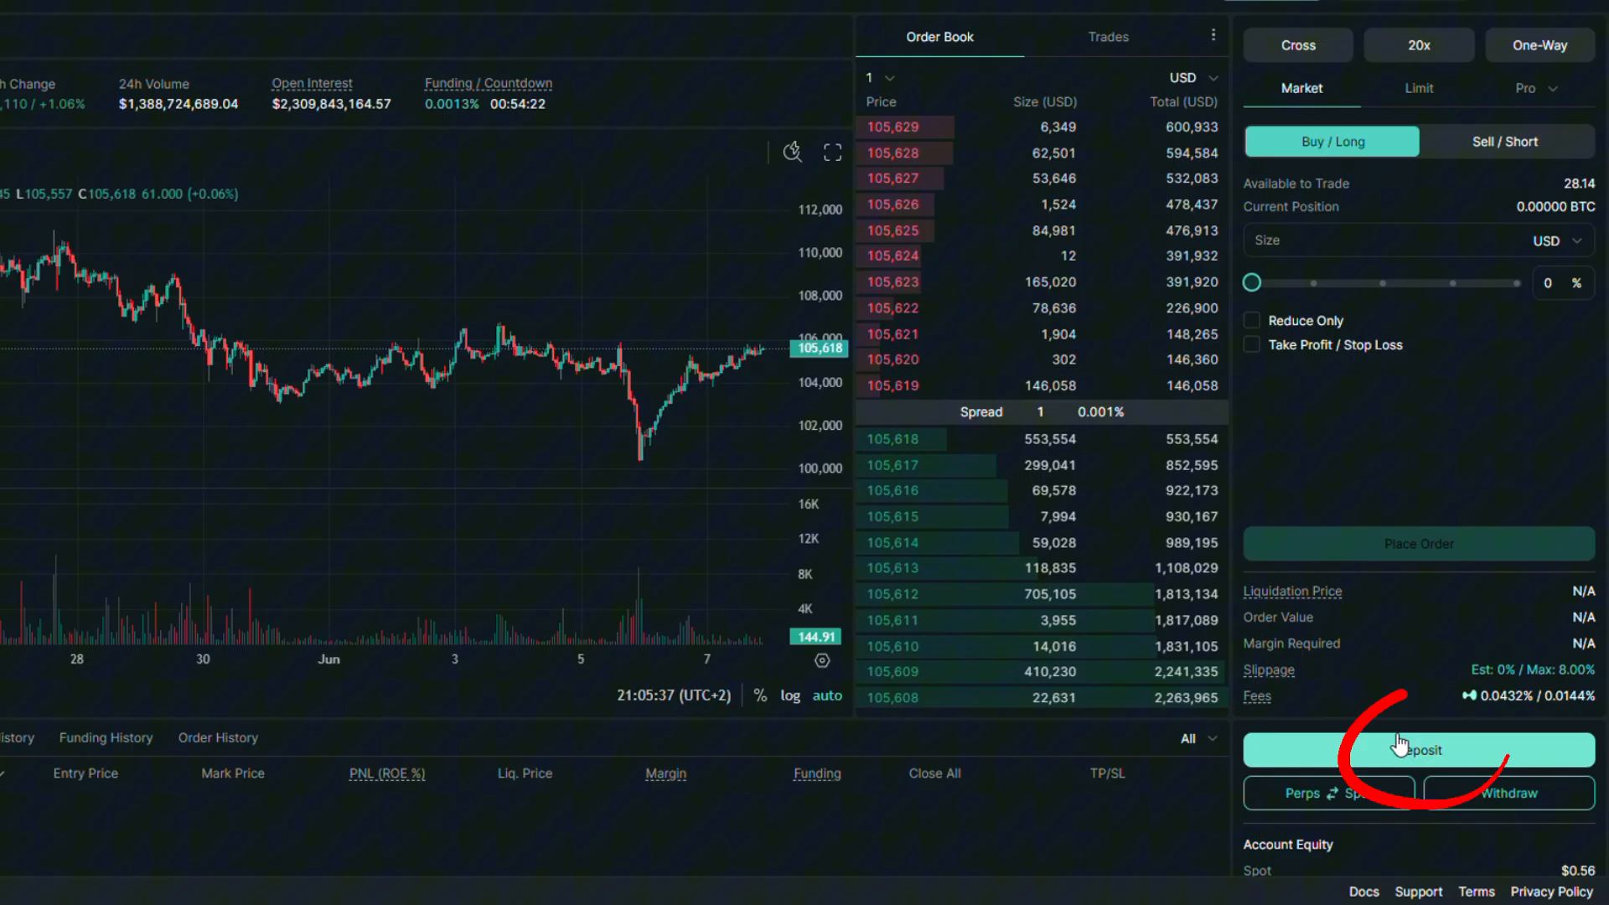
Start a deposit with Arbitrum as the chain and list the tokens available to deposit.
left_click(1418, 749)
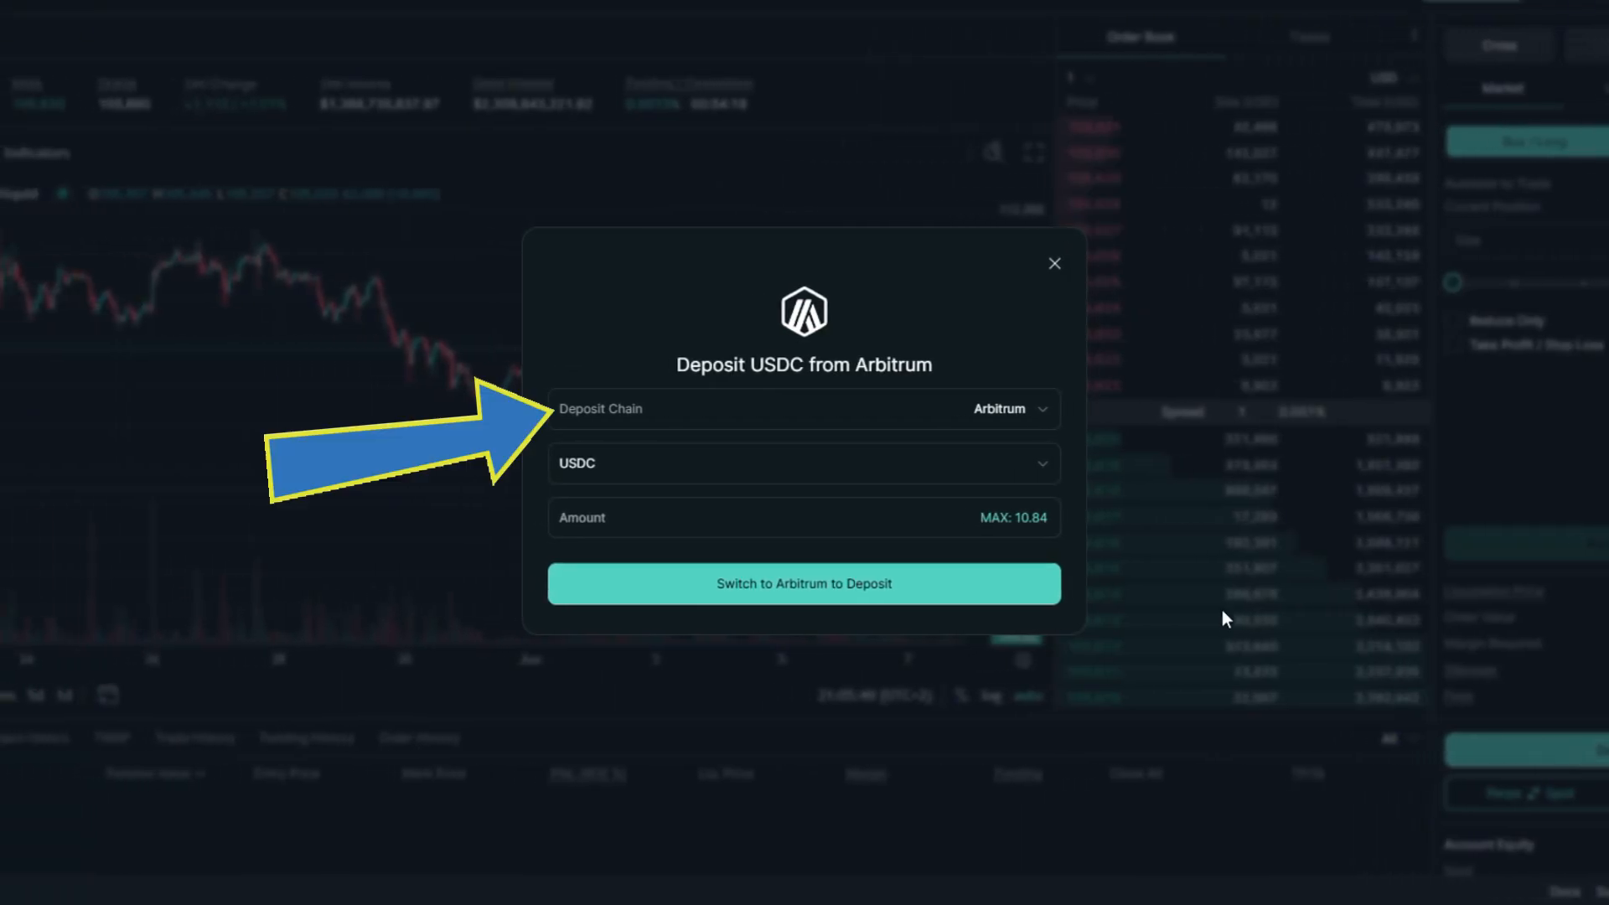
left_click(1009, 409)
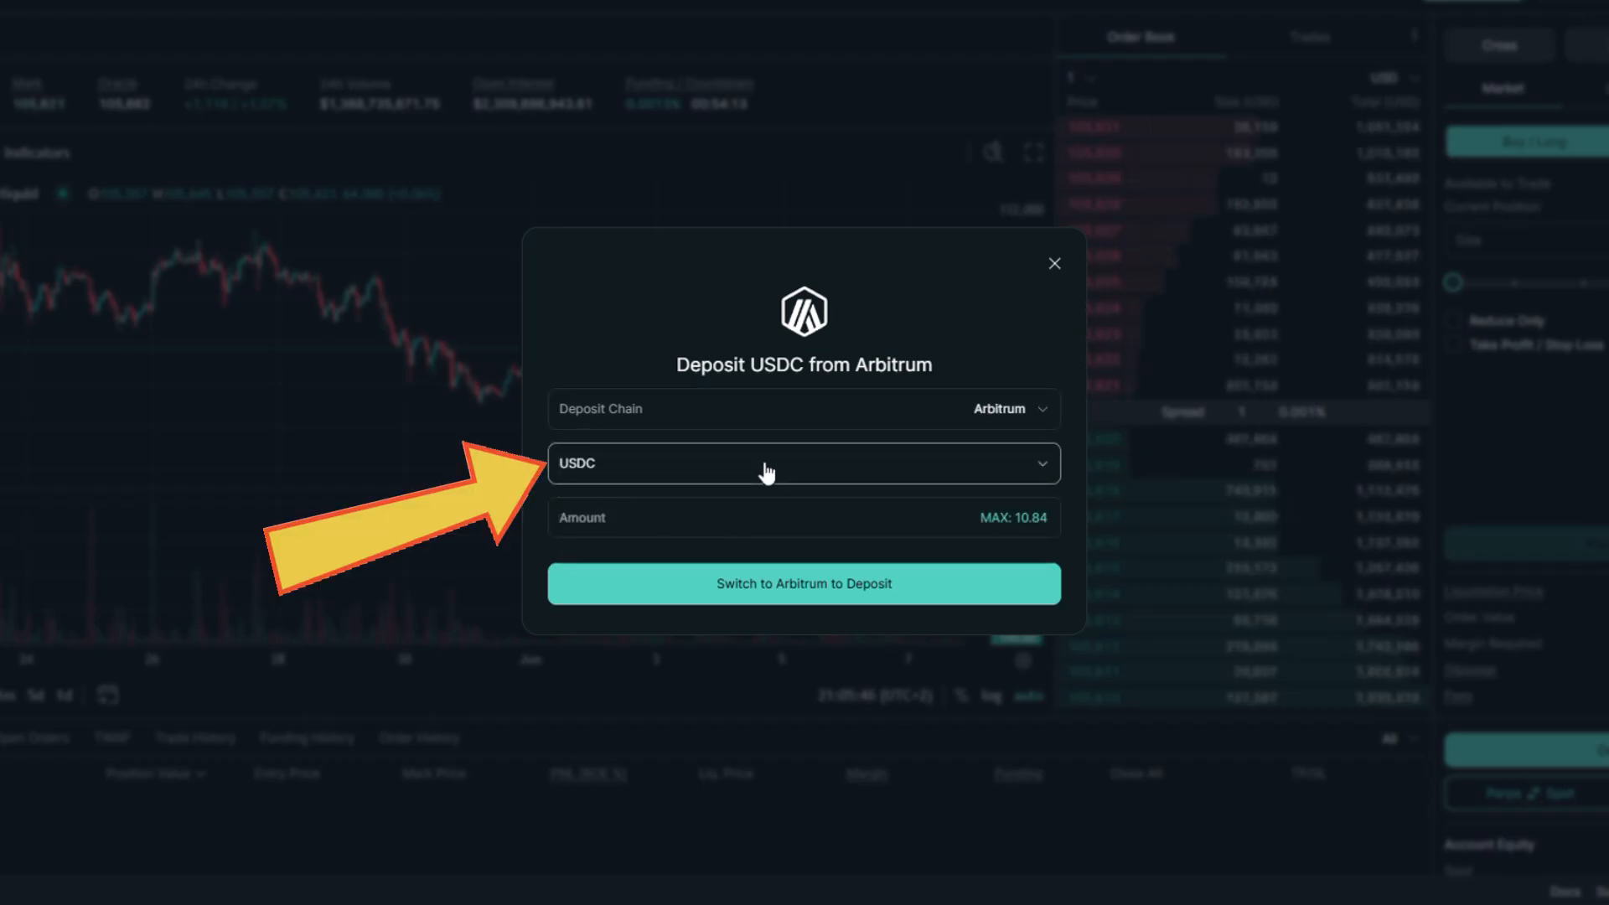
left_click(803, 462)
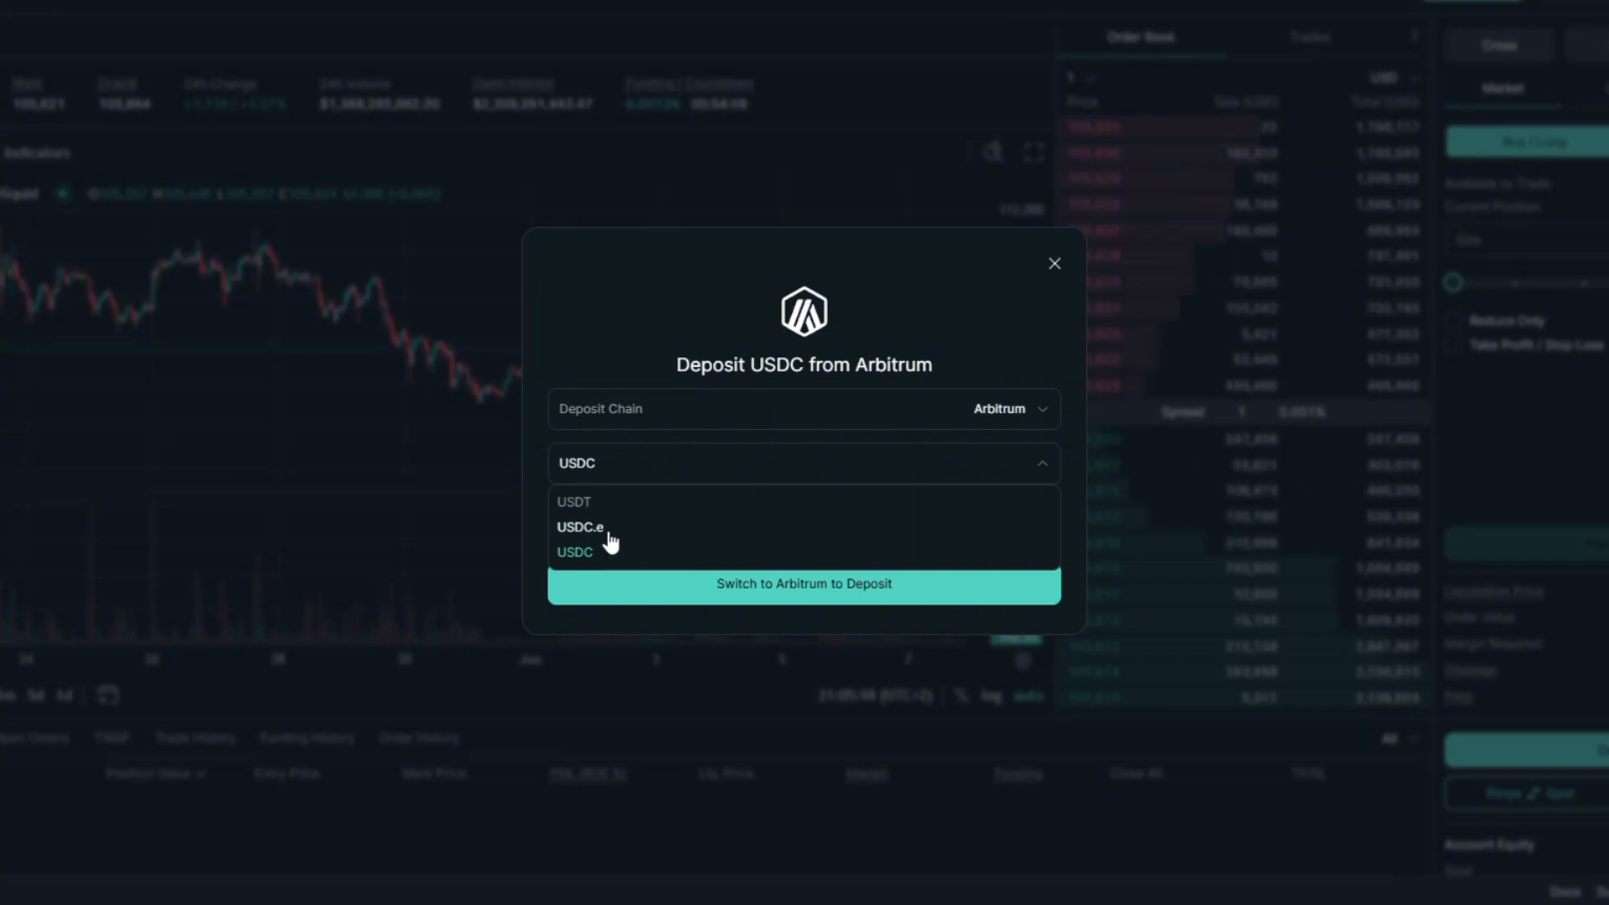
mouse_move(593, 561)
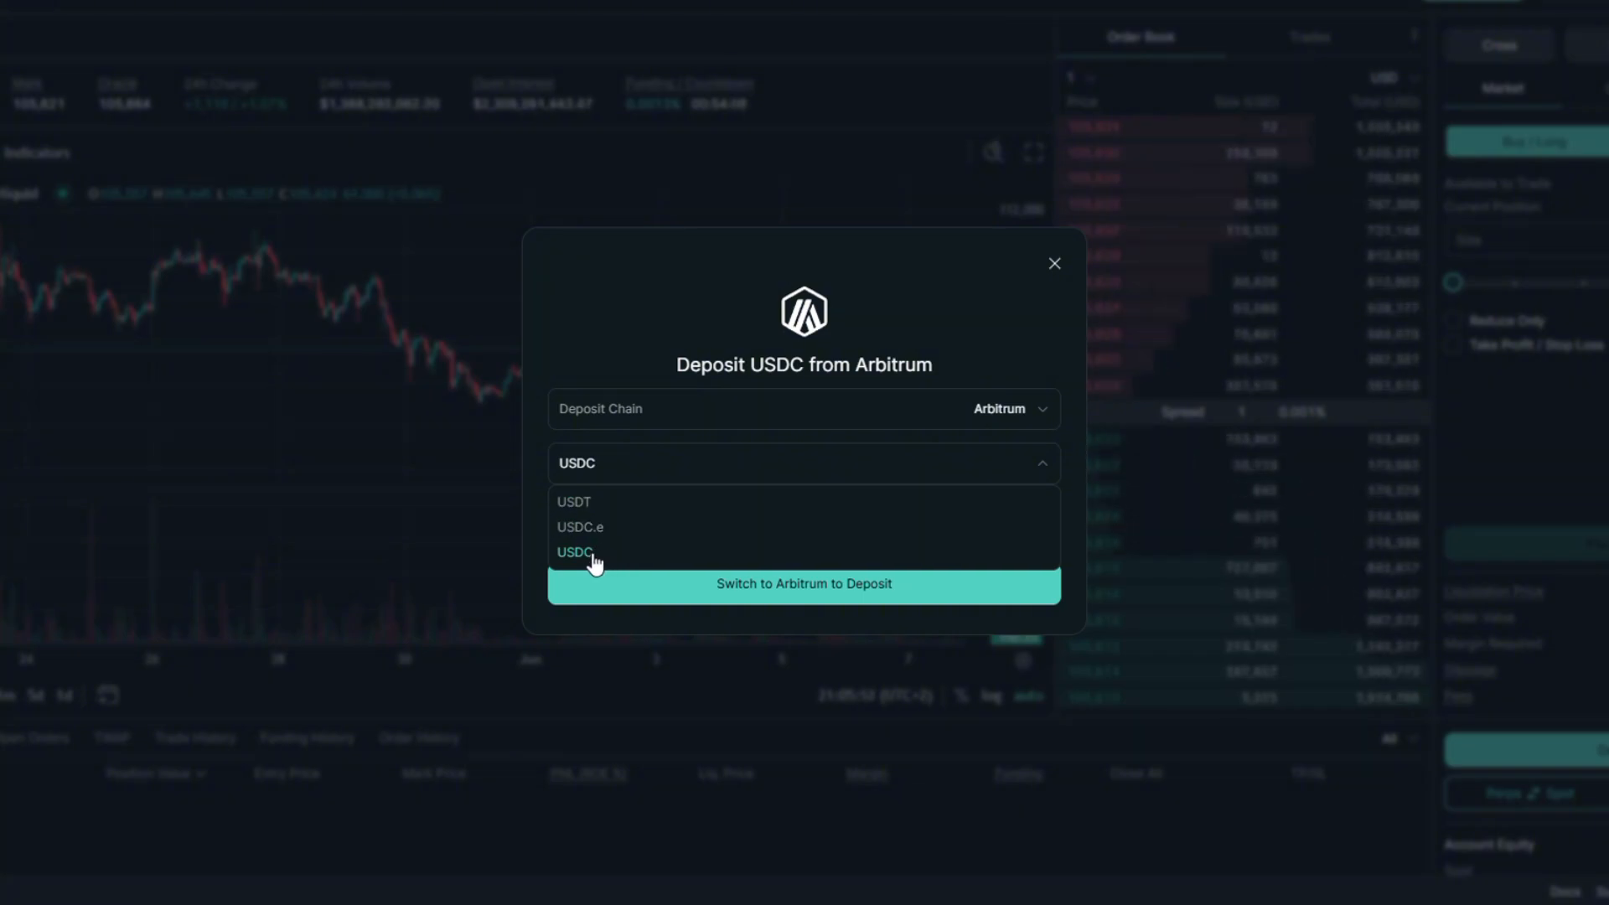
Choose USDC as the token and fill the maximum amount of 10.84.
left_click(575, 551)
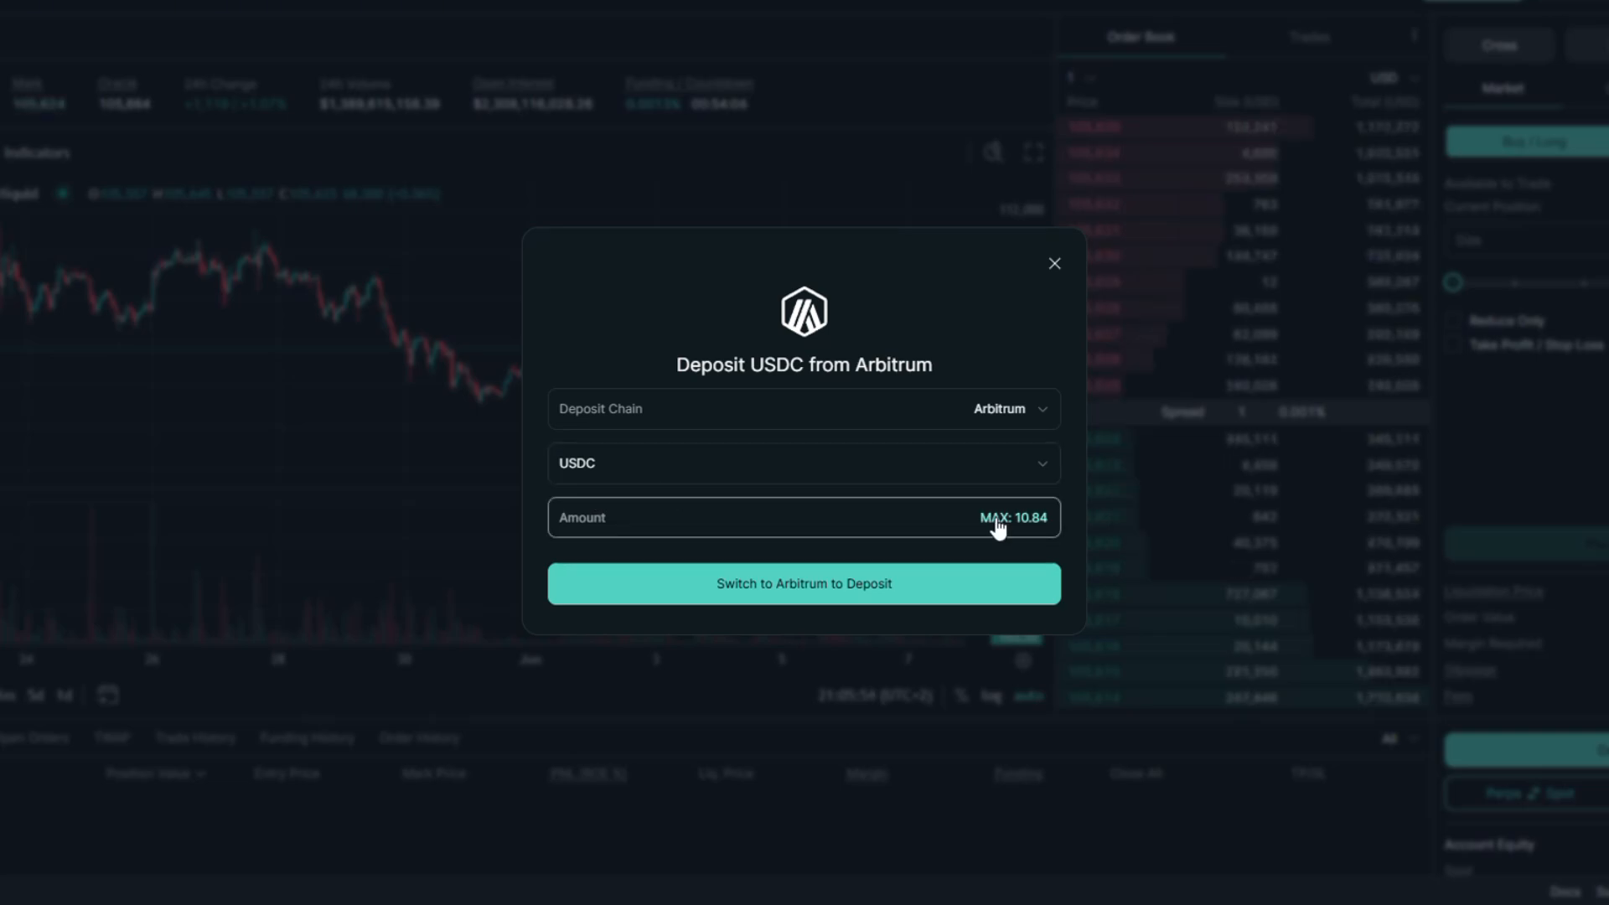
left_click(1013, 517)
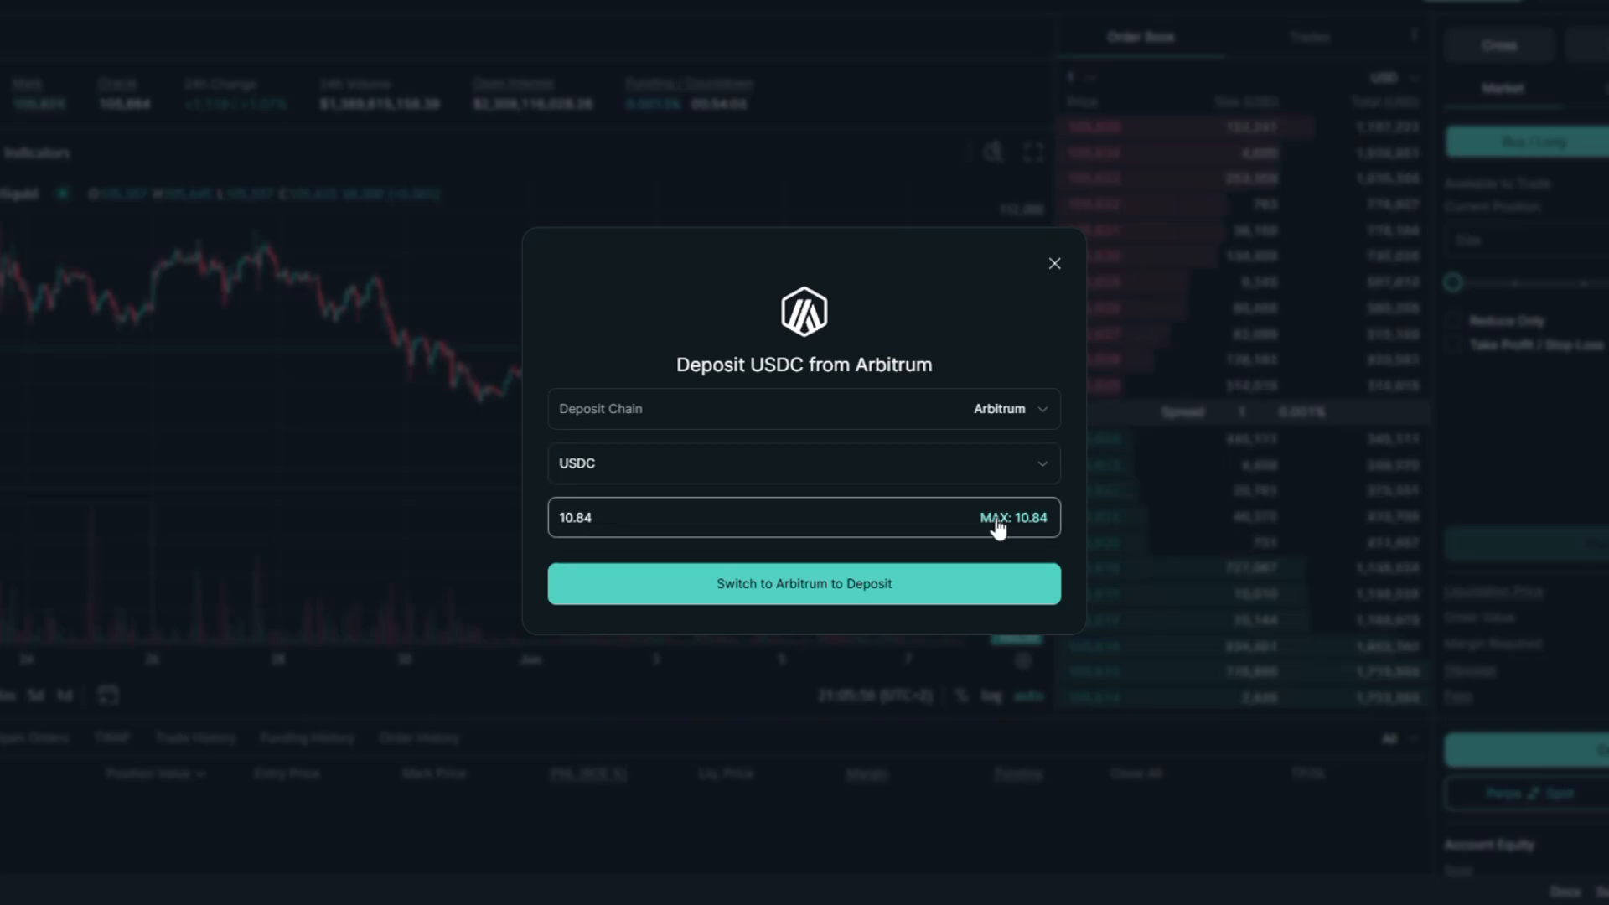
mouse_move(804, 609)
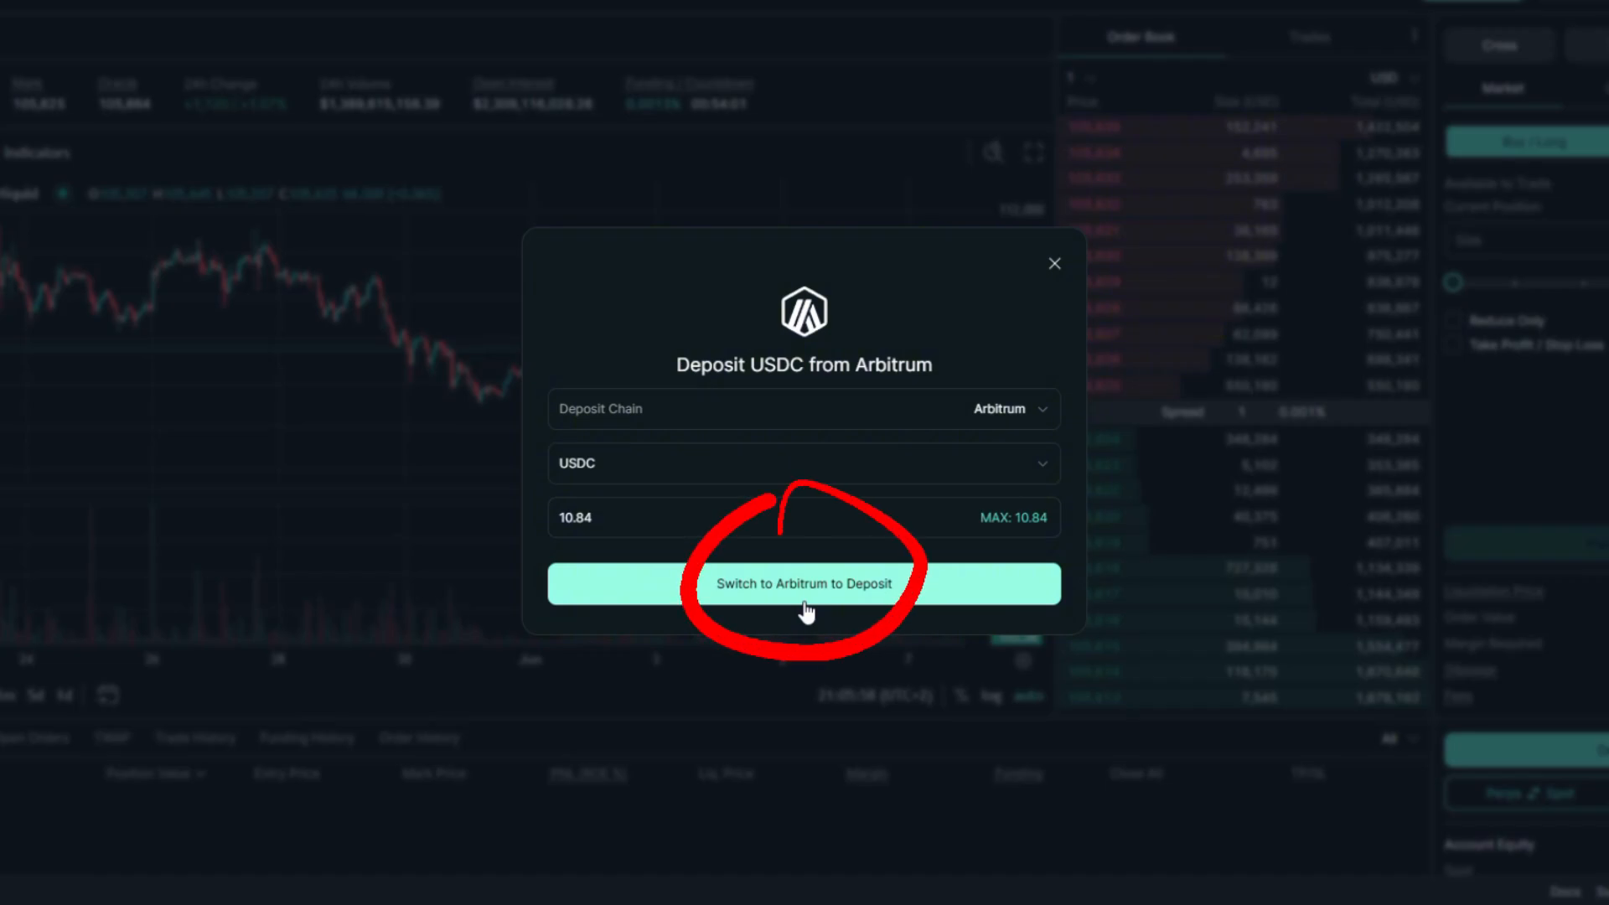
Switch the wallet to Arbitrum and confirm Hyperliquid's network permissions in MetaMask.
left_click(803, 583)
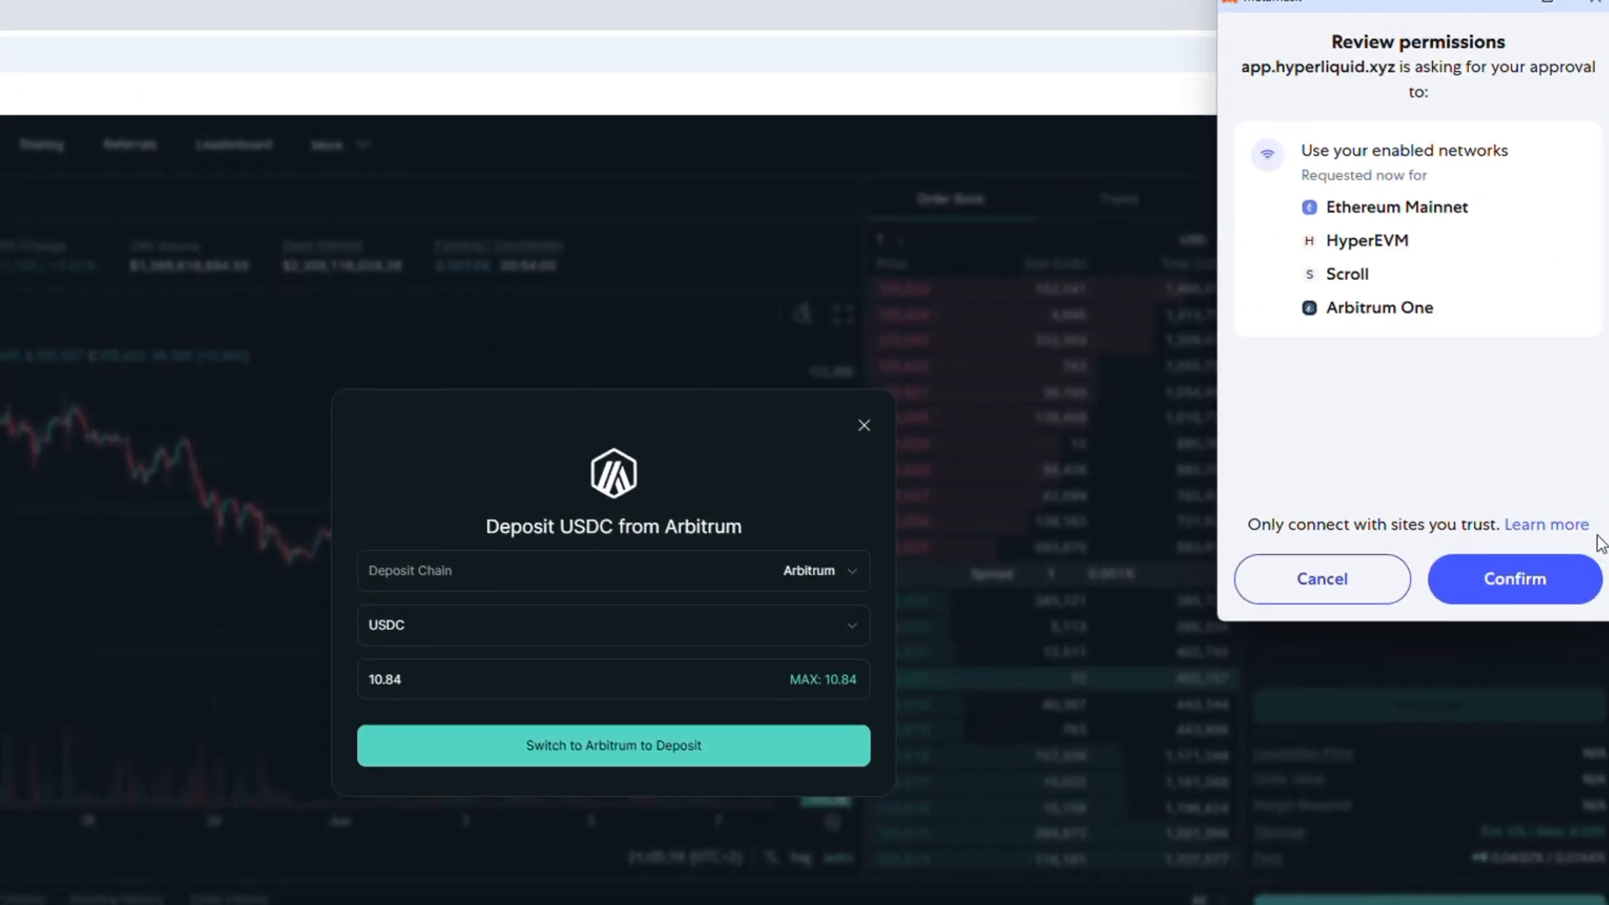
left_click(1513, 578)
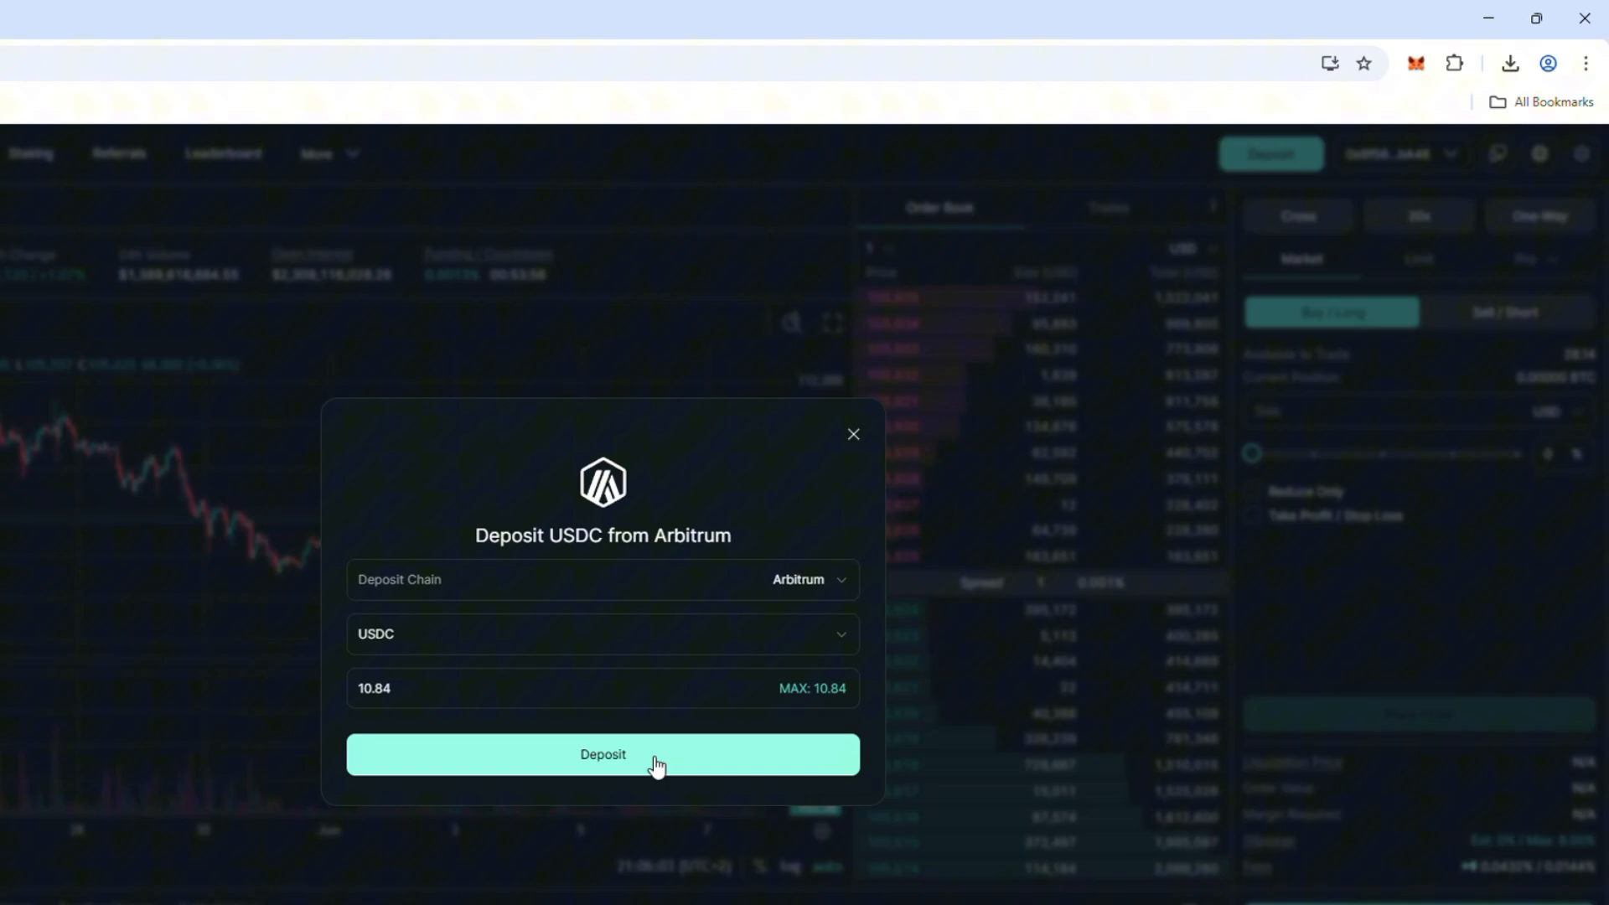
Submit the 10.84 USDC deposit and confirm the transfer request in MetaMask.
left_click(602, 754)
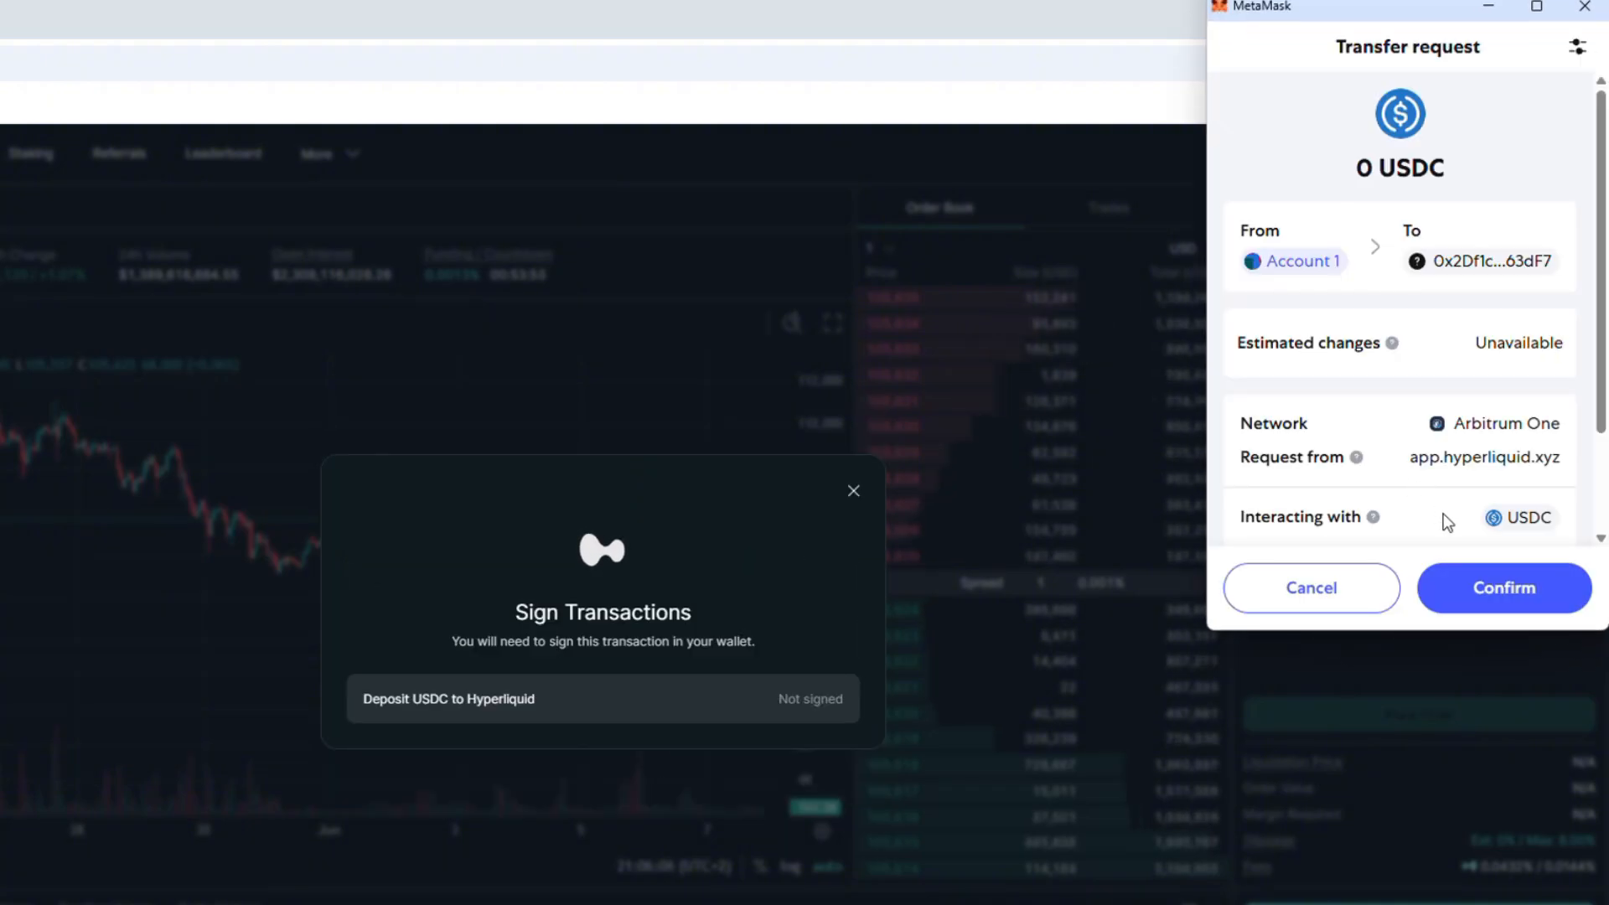
left_click(1501, 587)
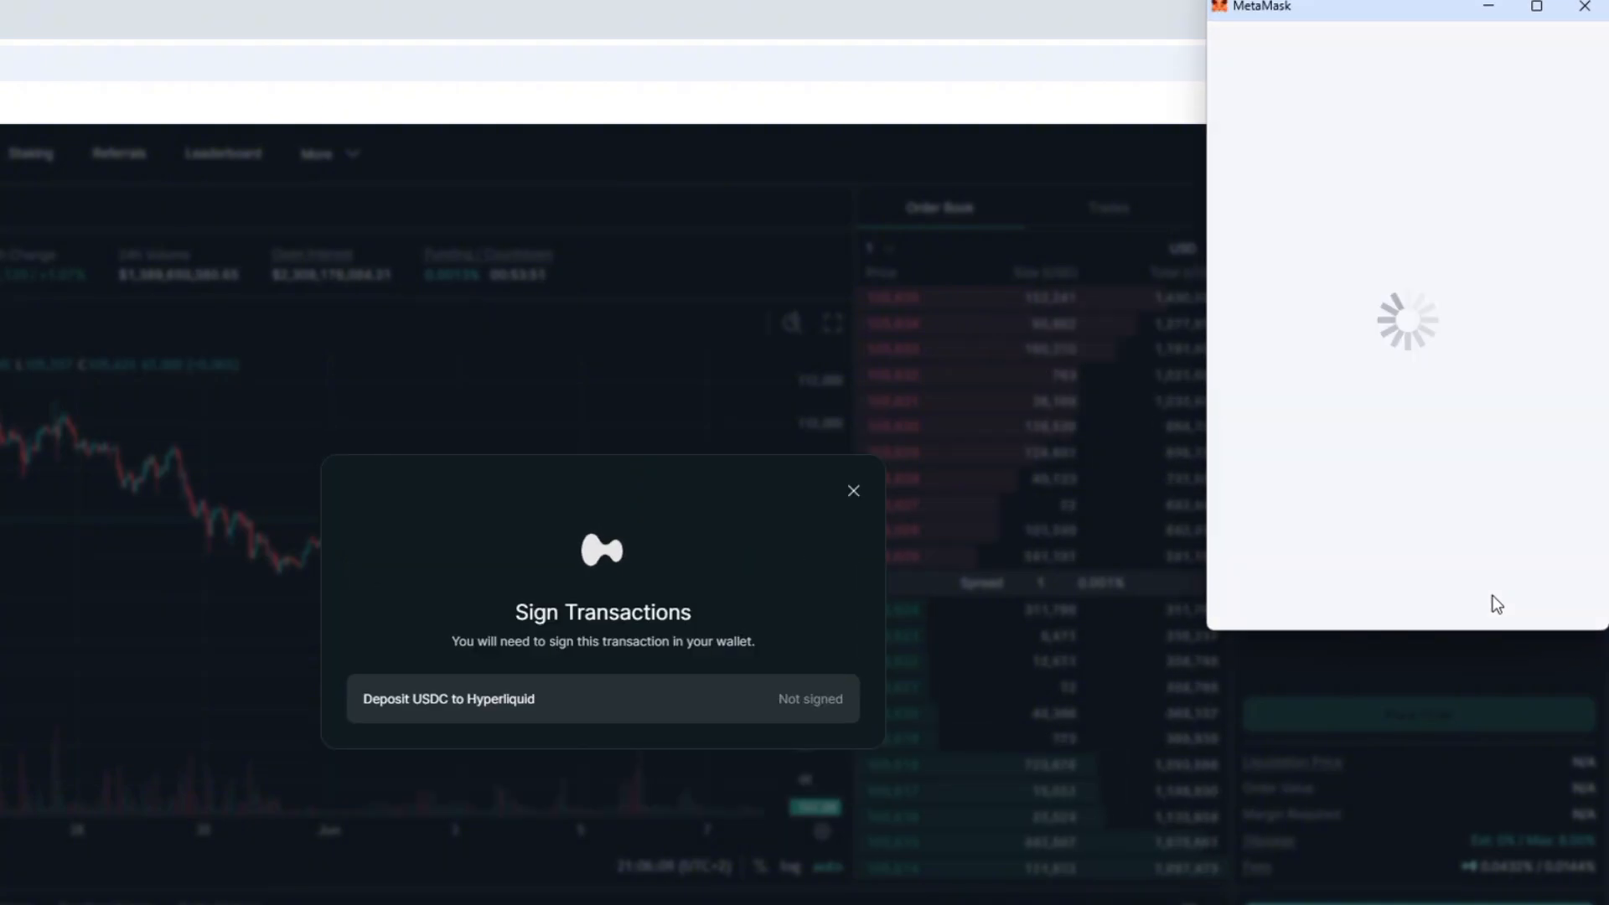